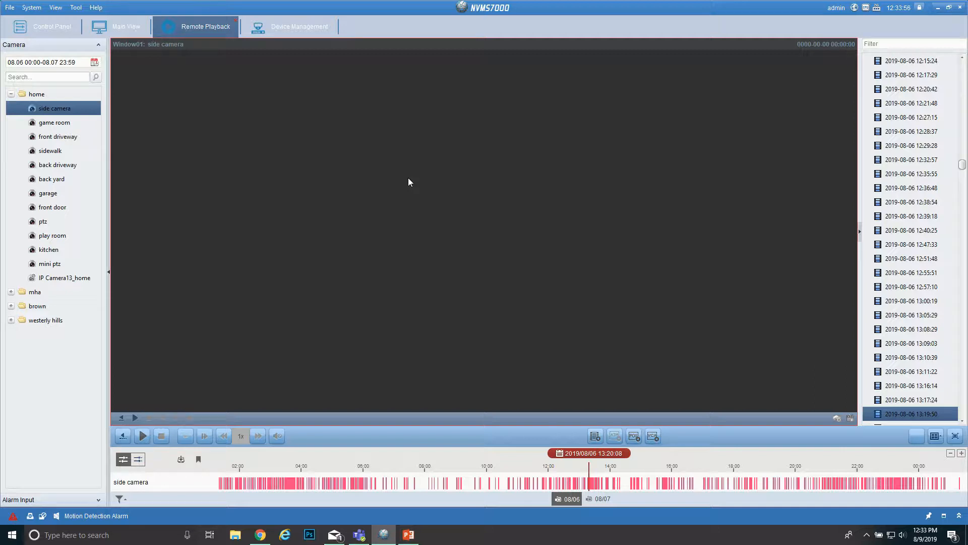
mouse_move(432, 145)
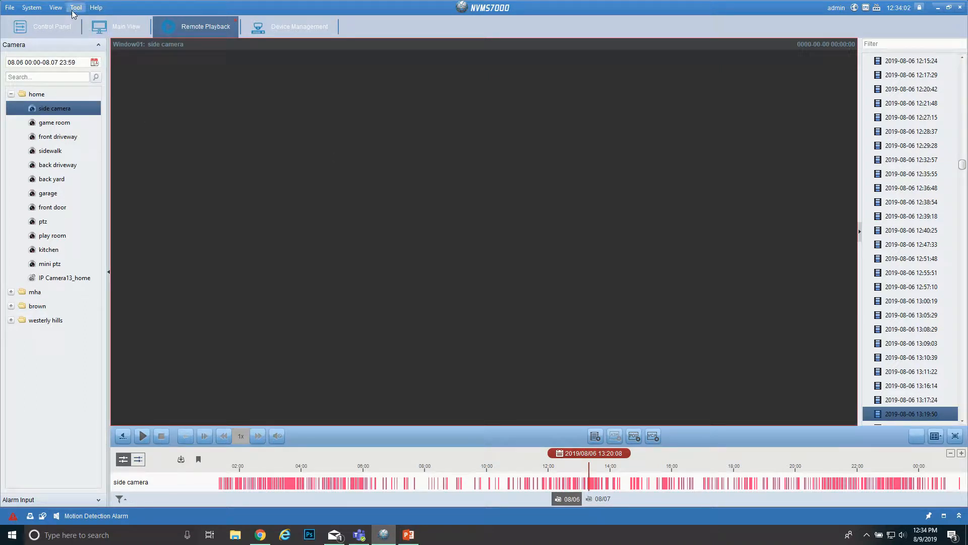
Step: Keep the video saving path on the Videos folder in System Configuration > File and save it
left_click(76, 7)
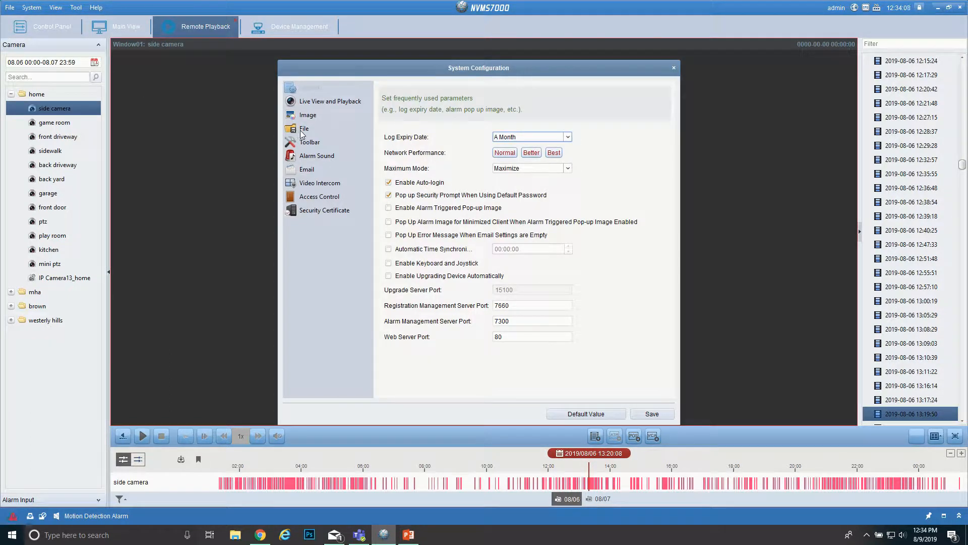
left_click(304, 129)
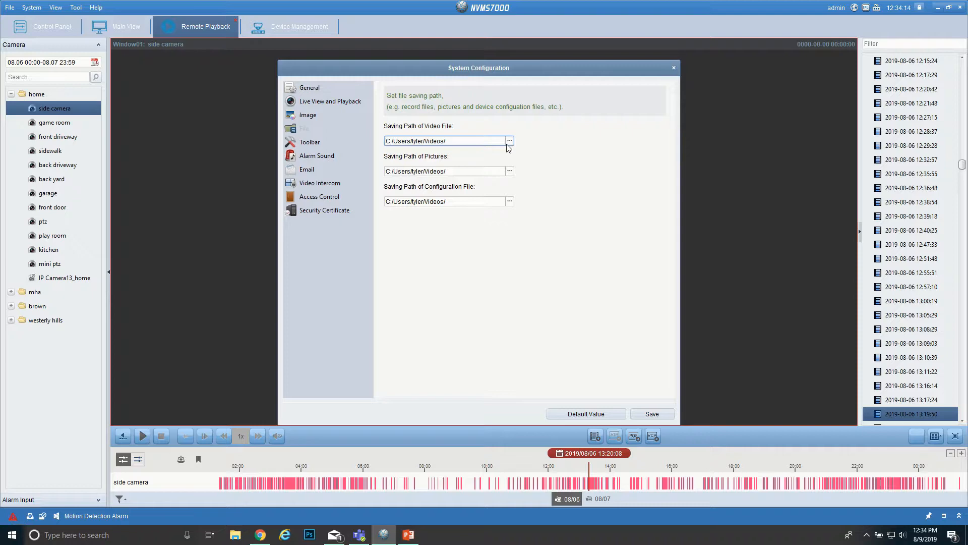
left_click(509, 140)
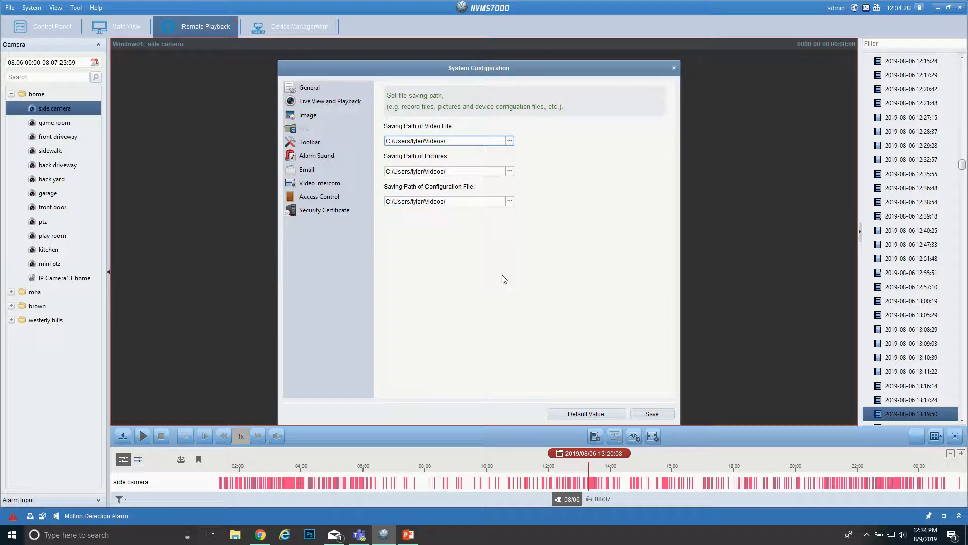
left_click(651, 414)
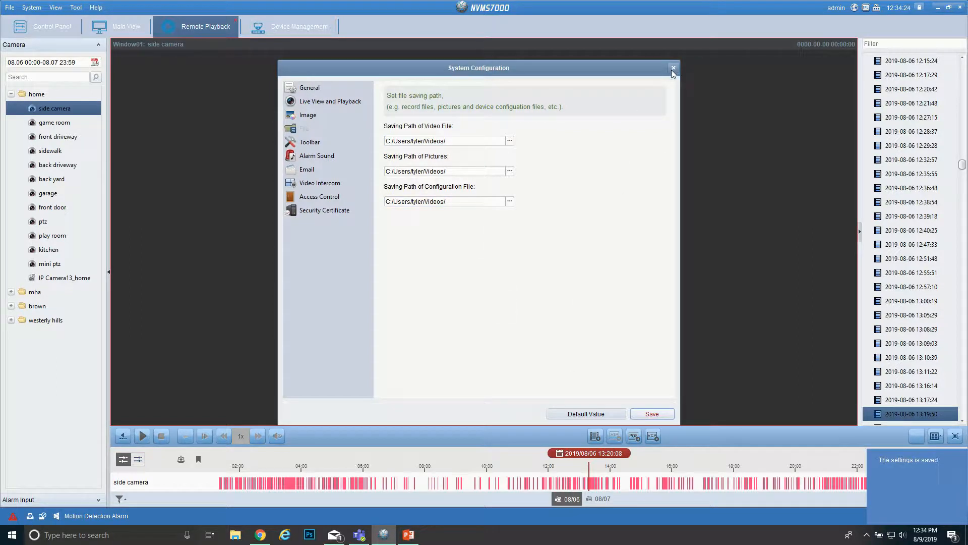
left_click(674, 69)
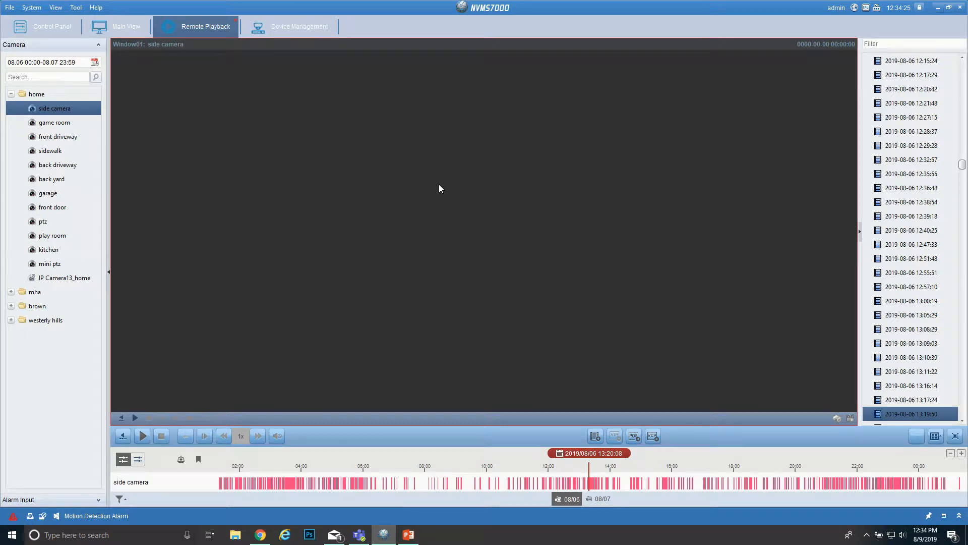
mouse_move(185, 146)
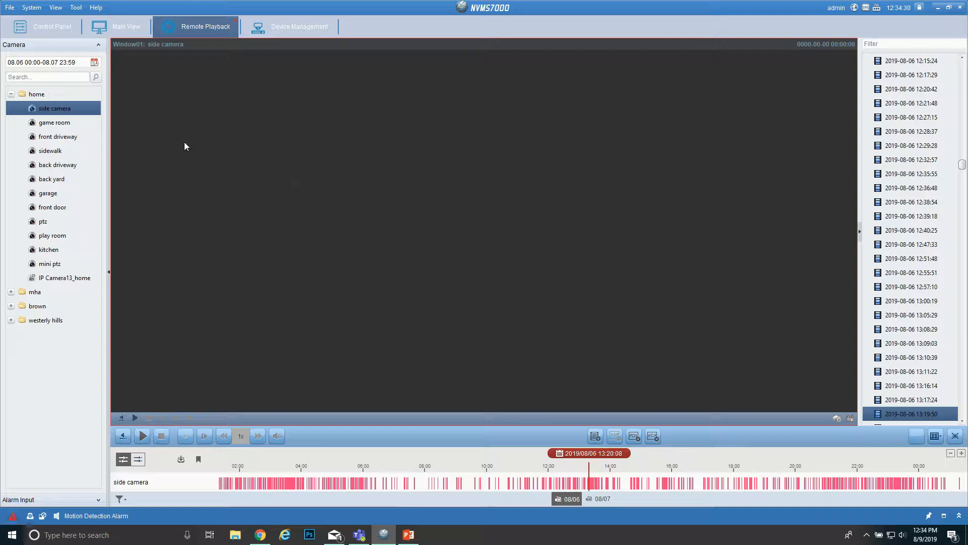
Step: Search side camera recordings for the range 08.06 00:00:00 to 08.07 23:59:59
left_click(94, 62)
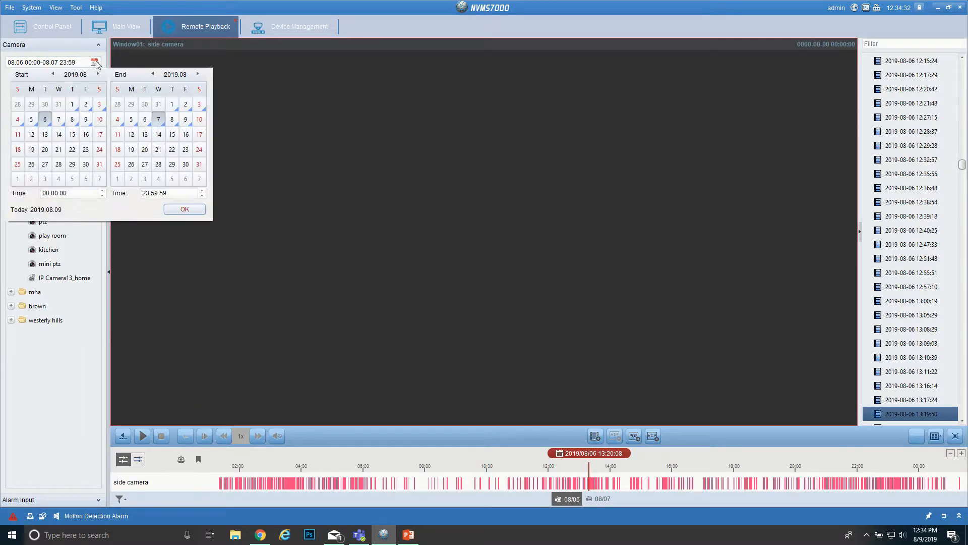
mouse_move(45, 122)
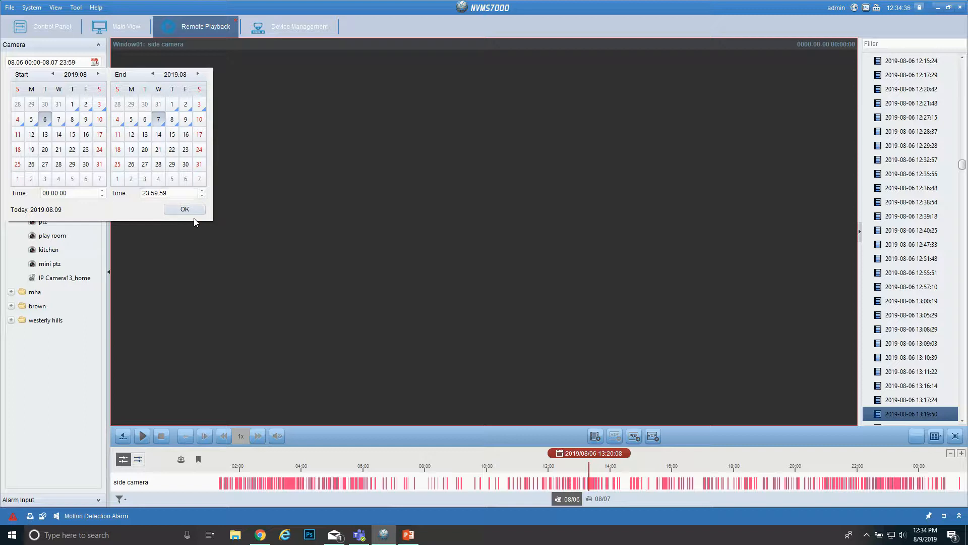
left_click(185, 209)
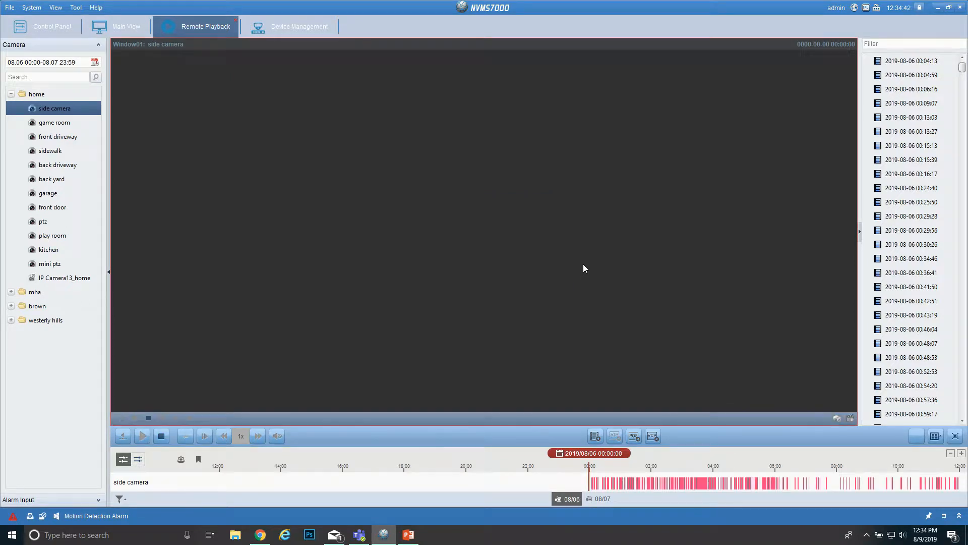
Step: Play the side camera's 08-06 morning footage and save a portion as an MP4 clip in Videos
double_click(914, 60)
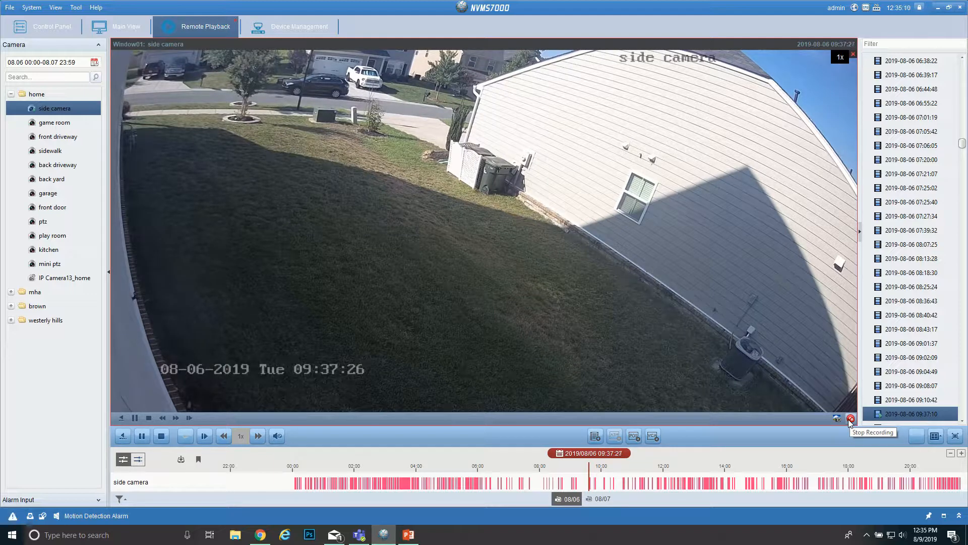
left_click(851, 418)
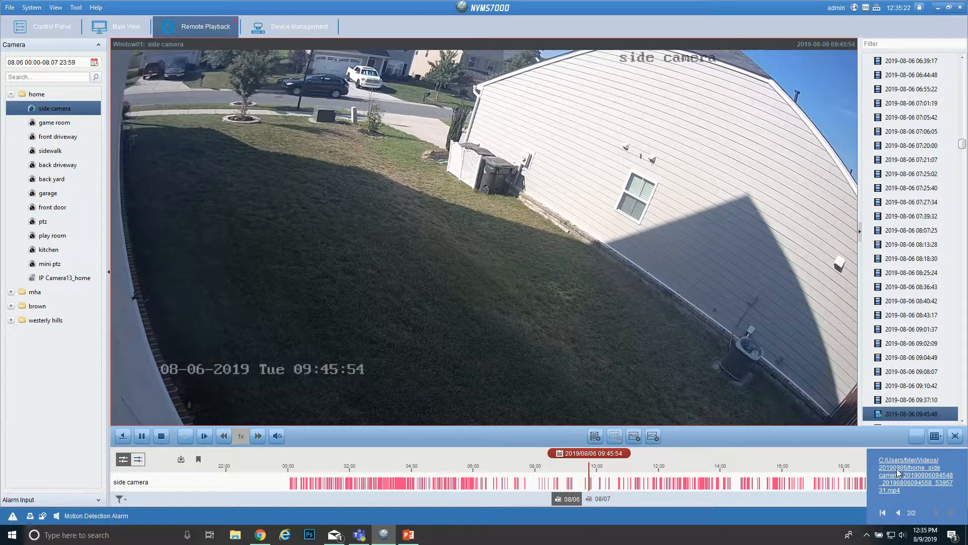
left_click(905, 471)
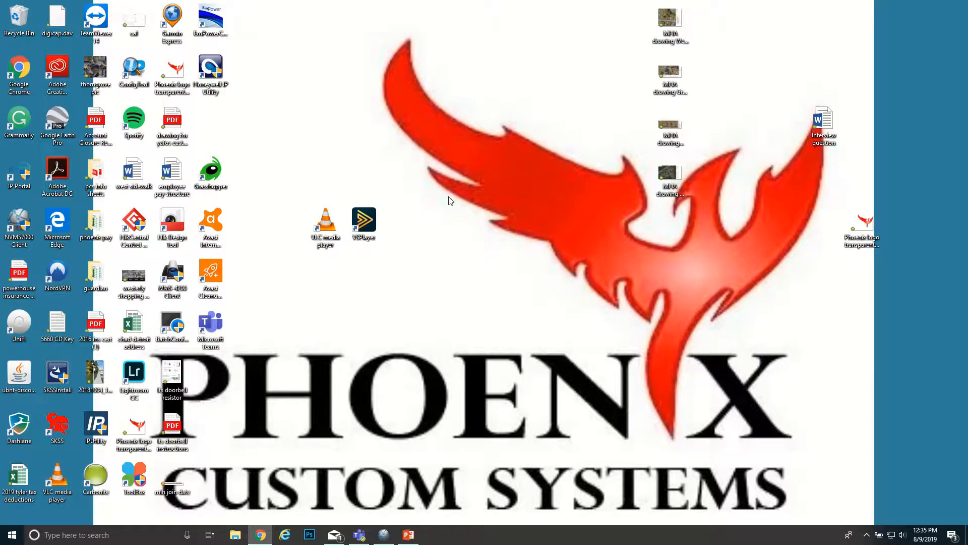
mouse_move(330, 260)
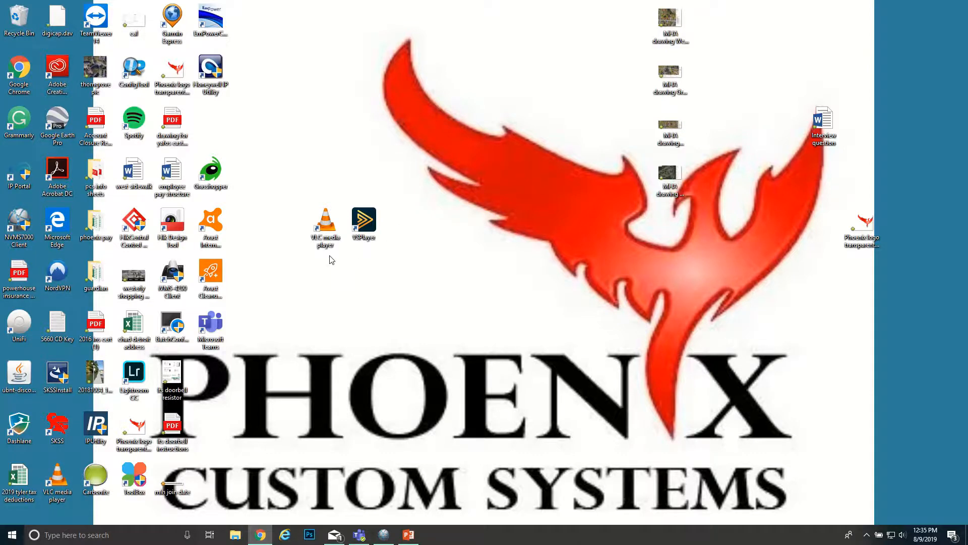
mouse_move(334, 257)
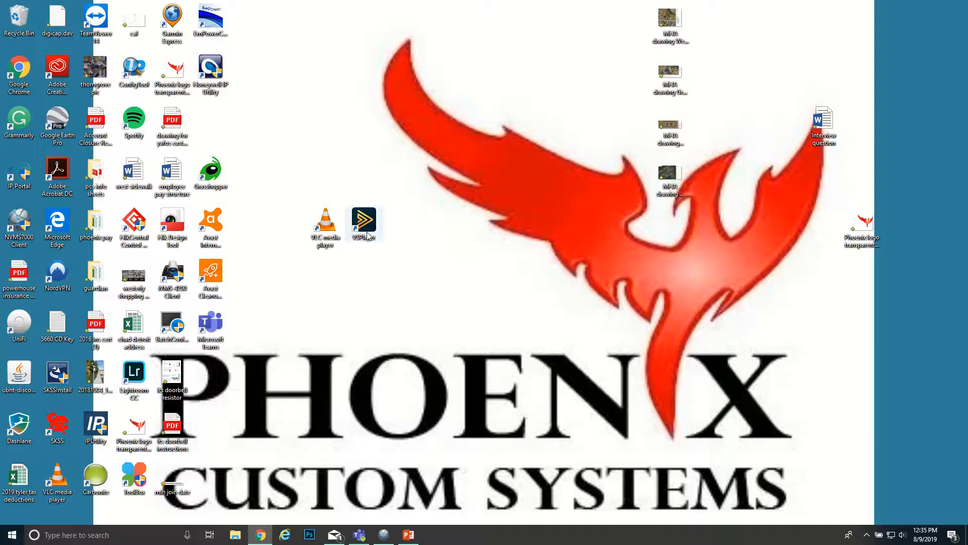
Step: Launch VSPlayer from its desktop icon
double_click(363, 219)
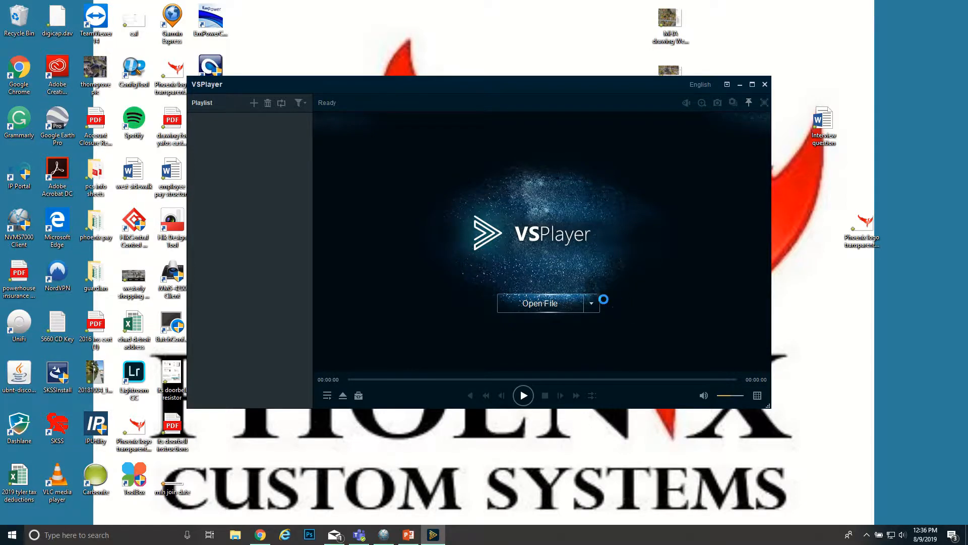
Step: Play the 05-09-2019 side camera MP4 clip from the Videos 2019-05-10 folder
left_click(539, 303)
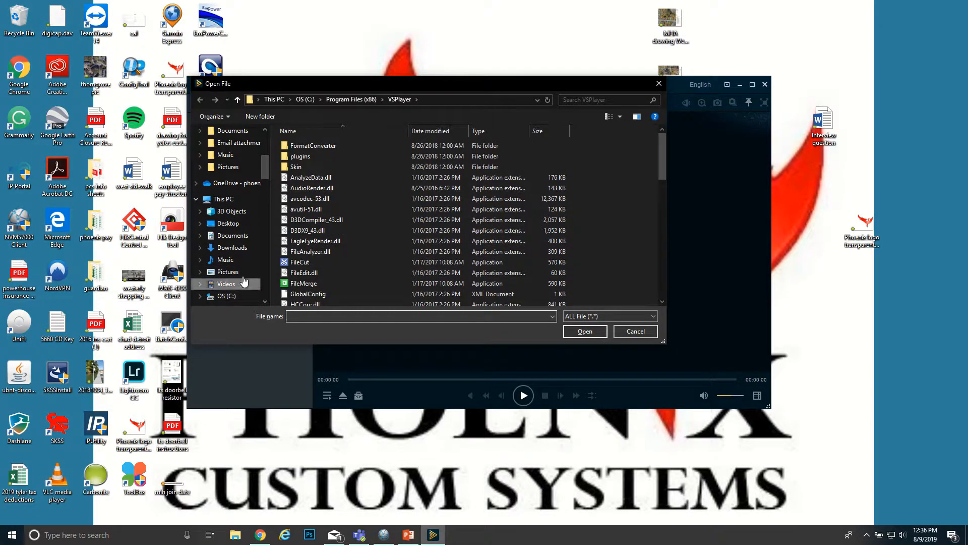
left_click(226, 284)
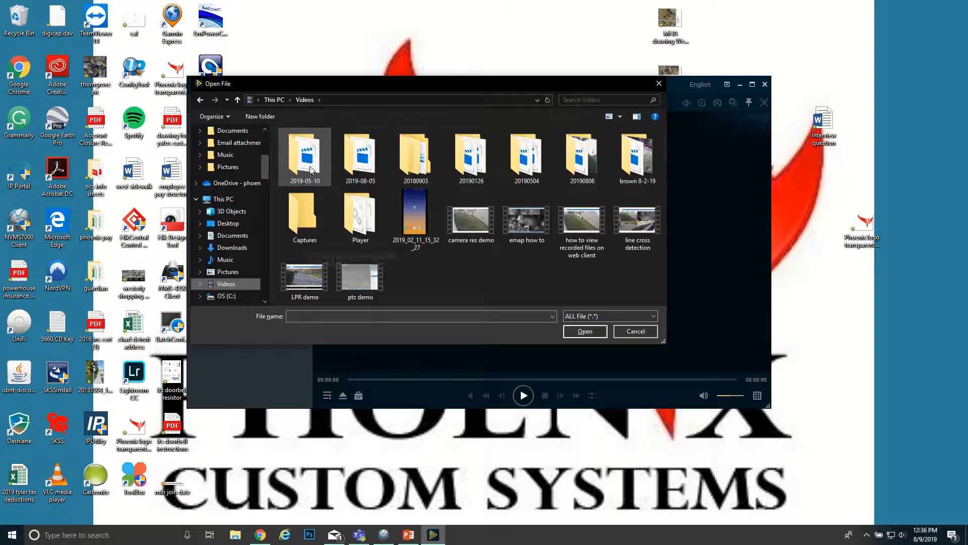
left_click(635, 331)
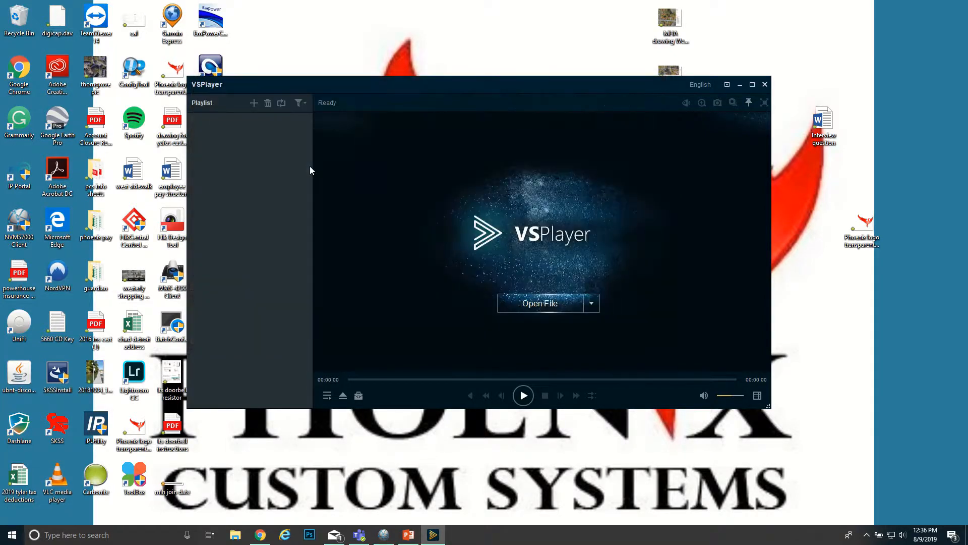
left_click(540, 302)
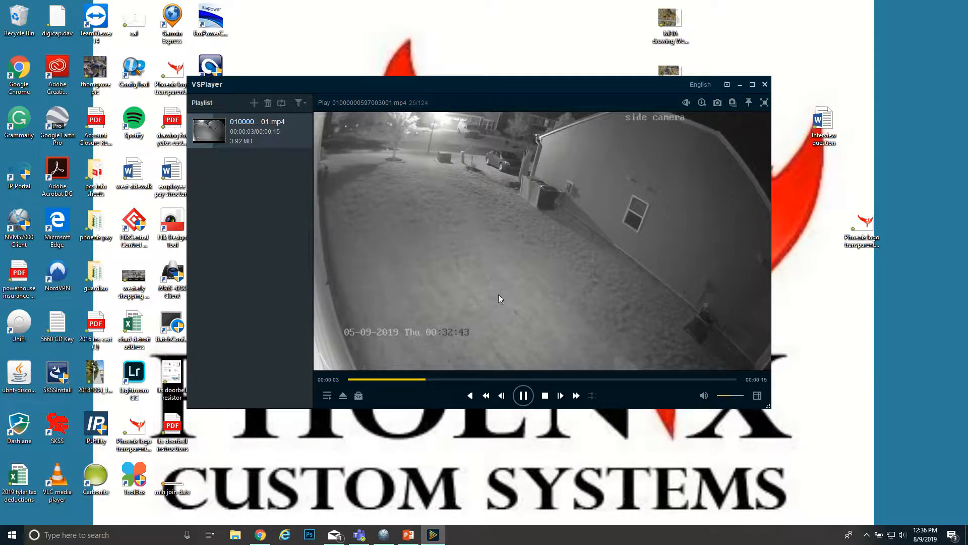
Step: Pause the night-time clip at 5 of 15 seconds and digitally zoom into a region of the scene
left_click(522, 395)
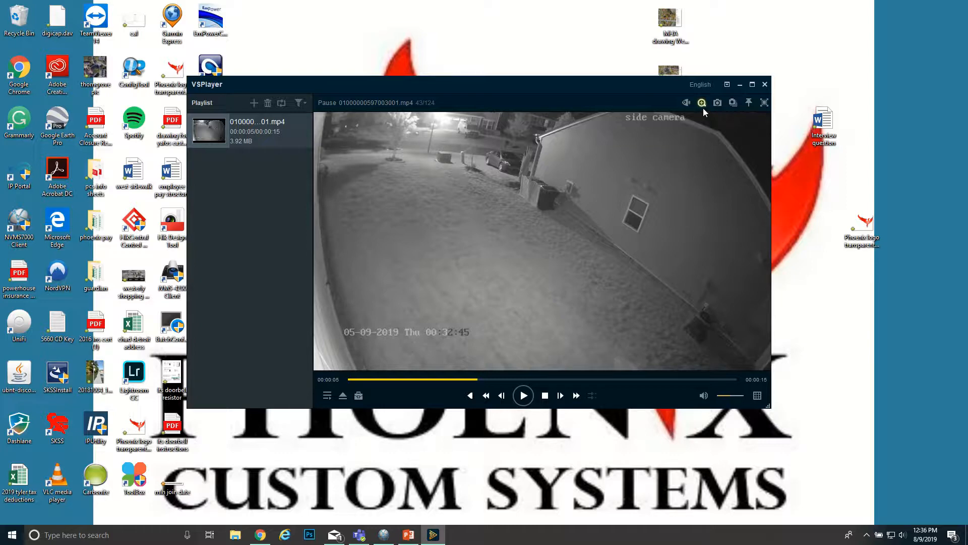
mouse_move(702, 103)
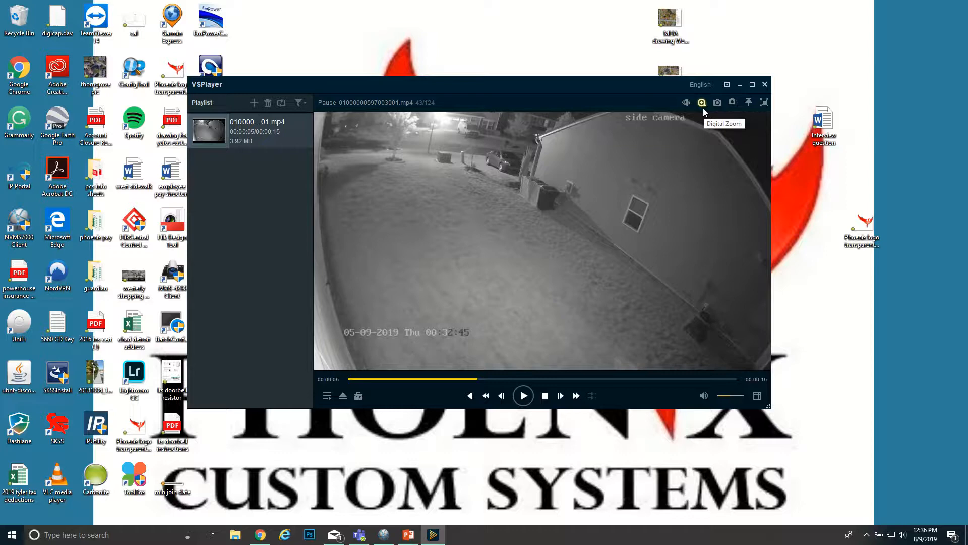
left_click(702, 103)
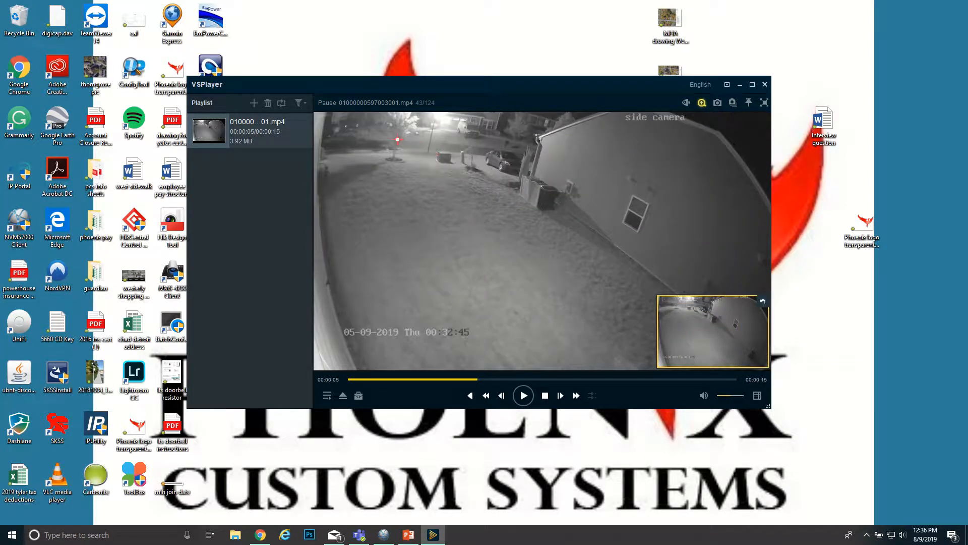
left_click_drag(381, 131, 677, 219)
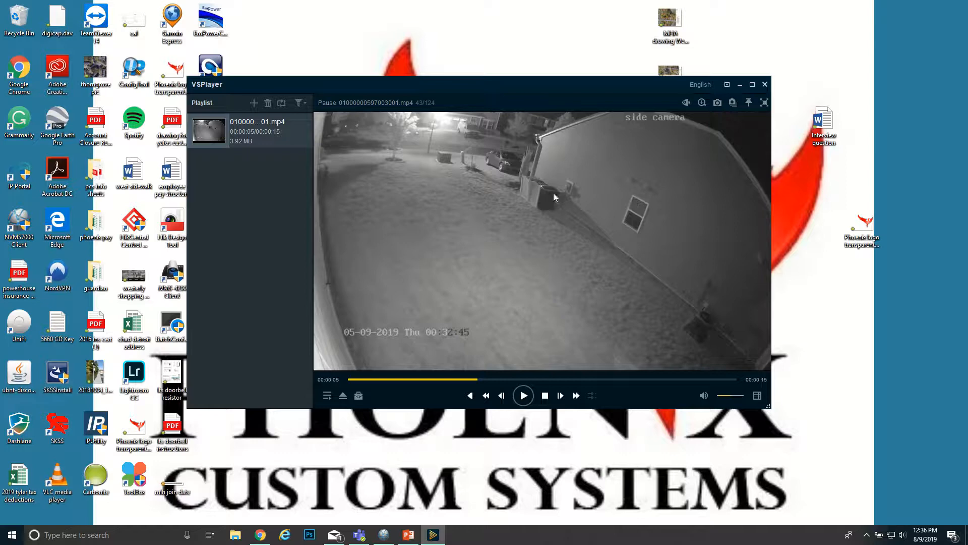
mouse_move(534, 196)
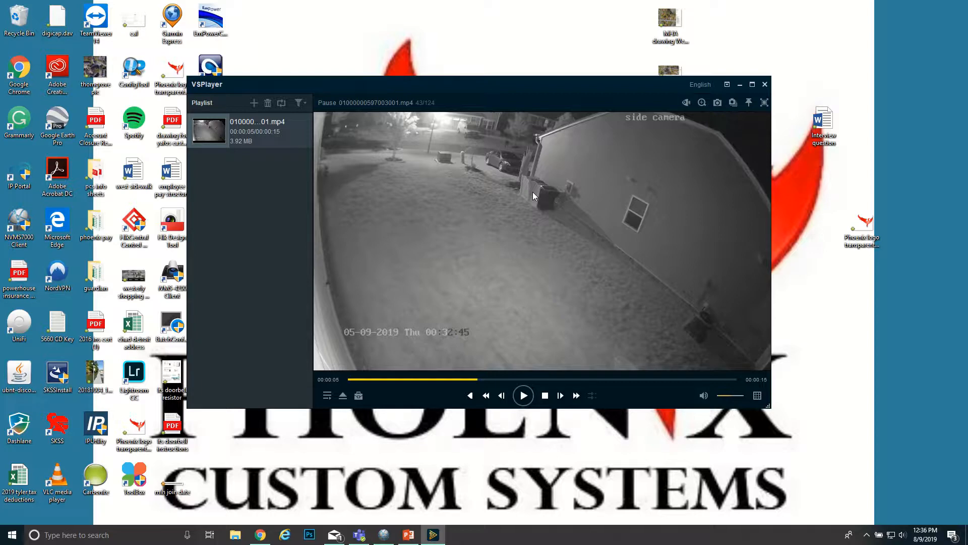
mouse_move(438, 231)
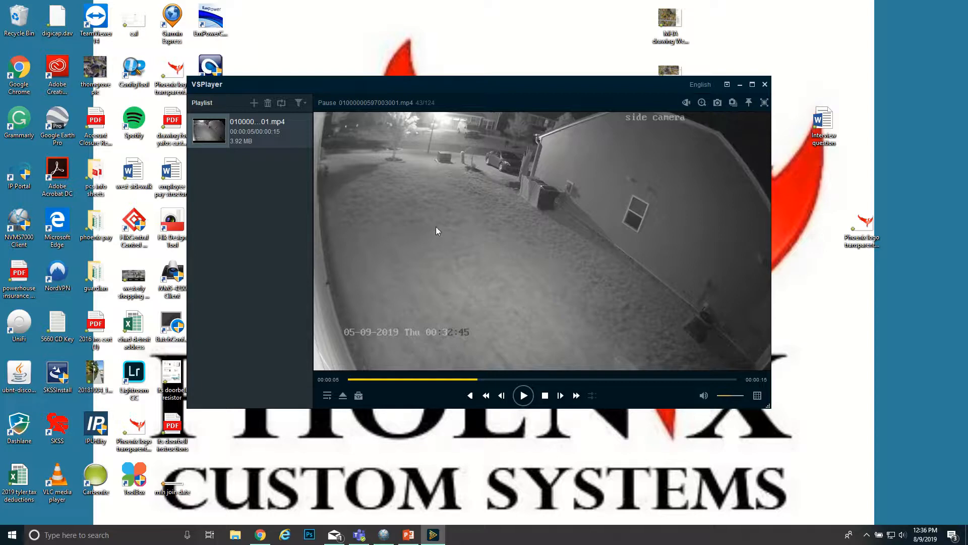
Step: Show the Toolbox with Clip, Convert, Merge and Streaming tools
left_click(359, 396)
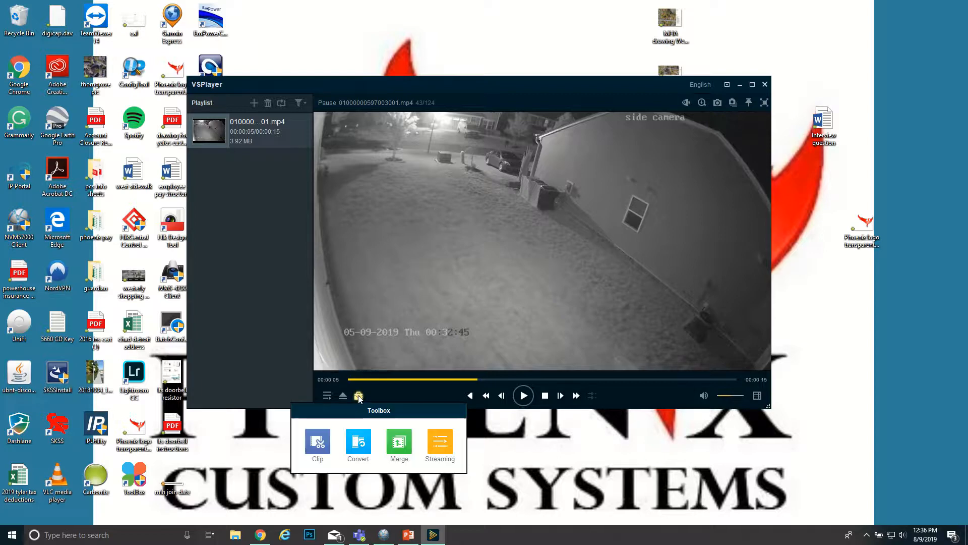
mouse_move(359, 444)
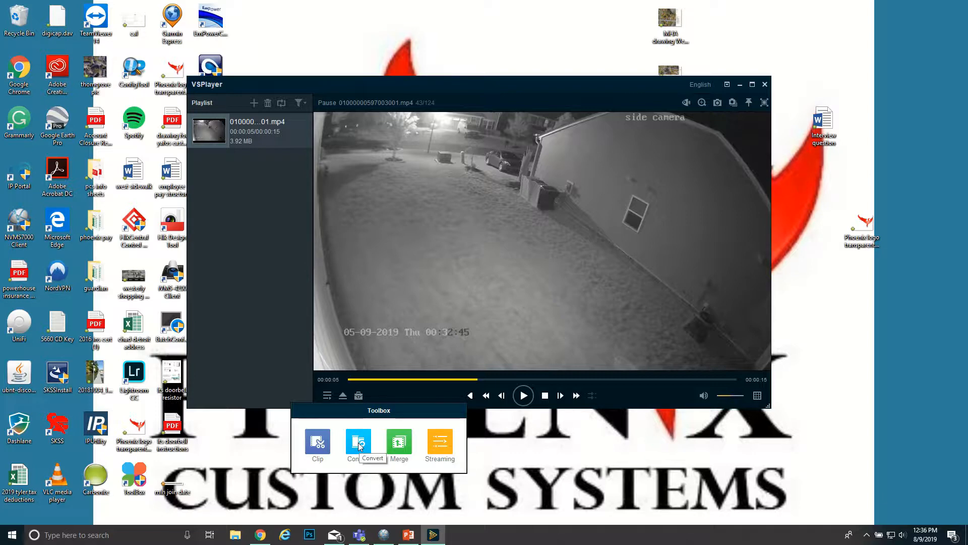
mouse_move(327, 448)
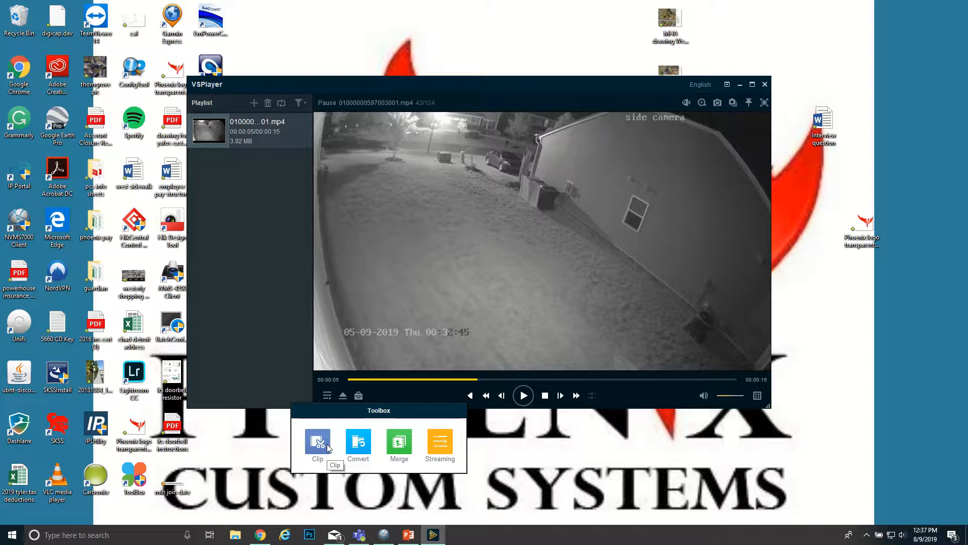
mouse_move(364, 444)
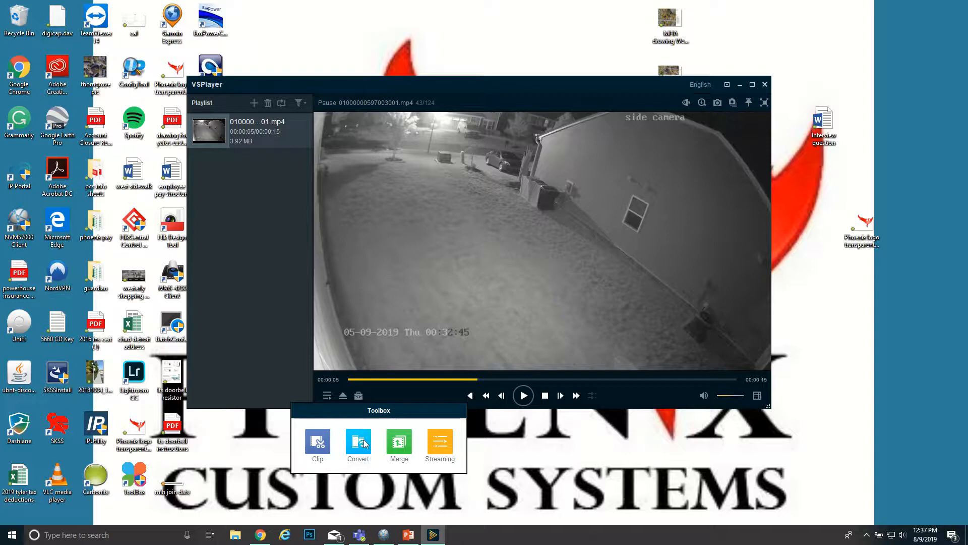
Step: Add the night-time camera clip to the Format Converter with Videos as its saving path
left_click(358, 441)
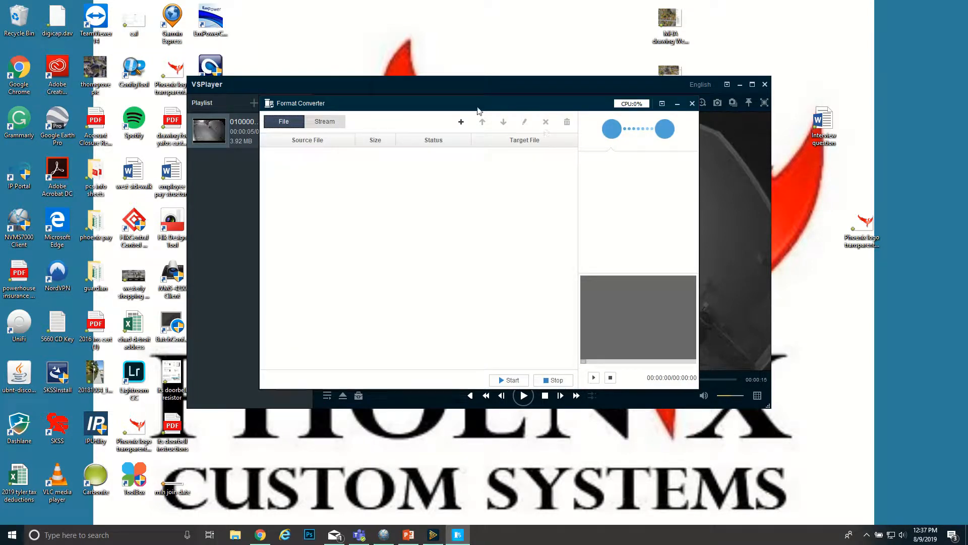
left_click(461, 121)
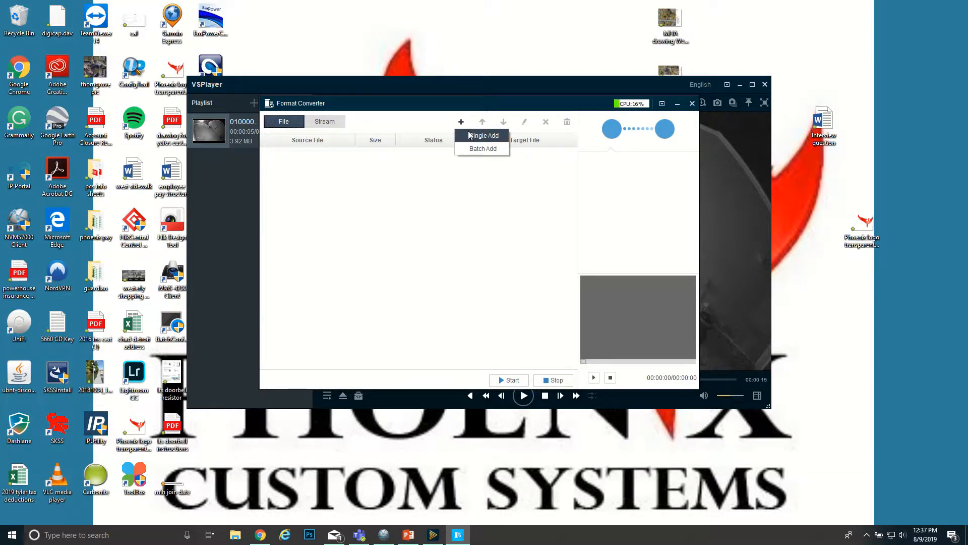
left_click(482, 135)
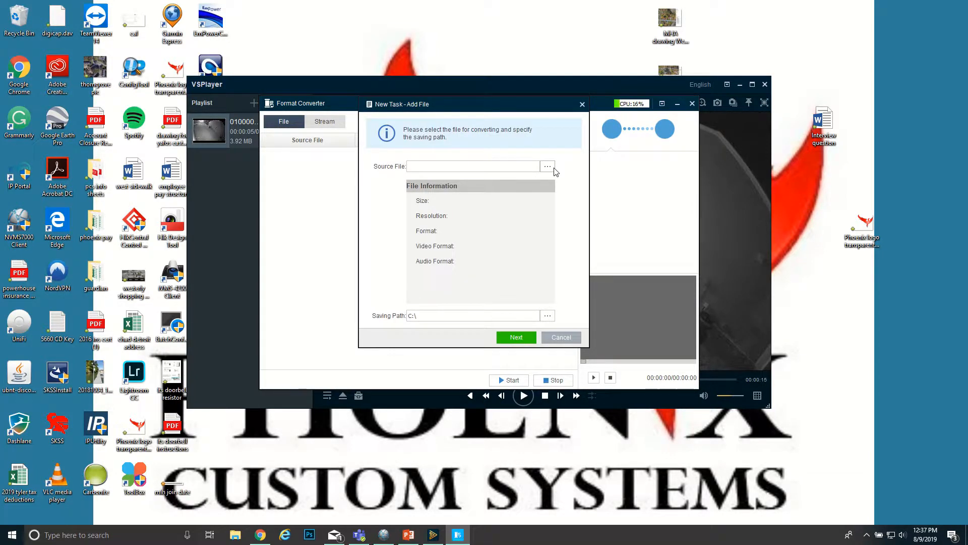
left_click(548, 165)
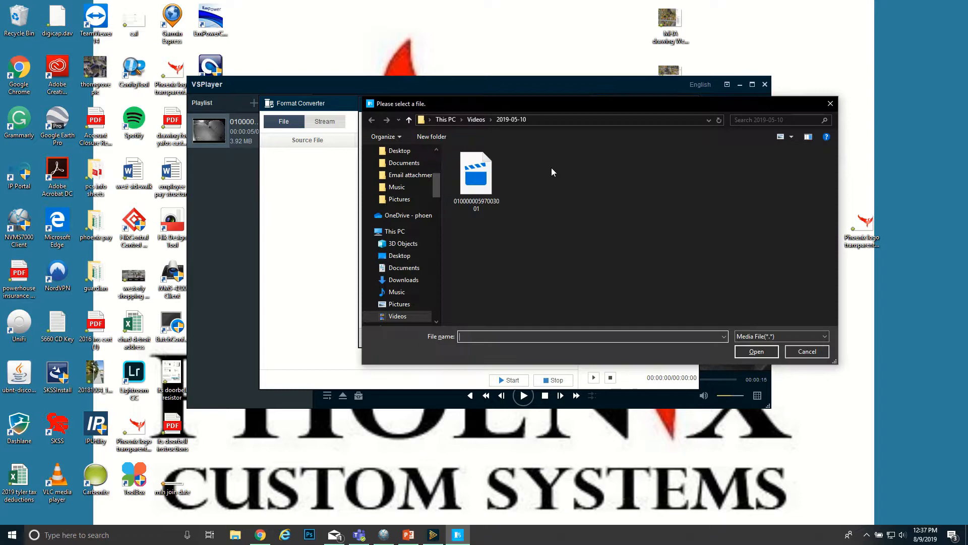
left_click(757, 351)
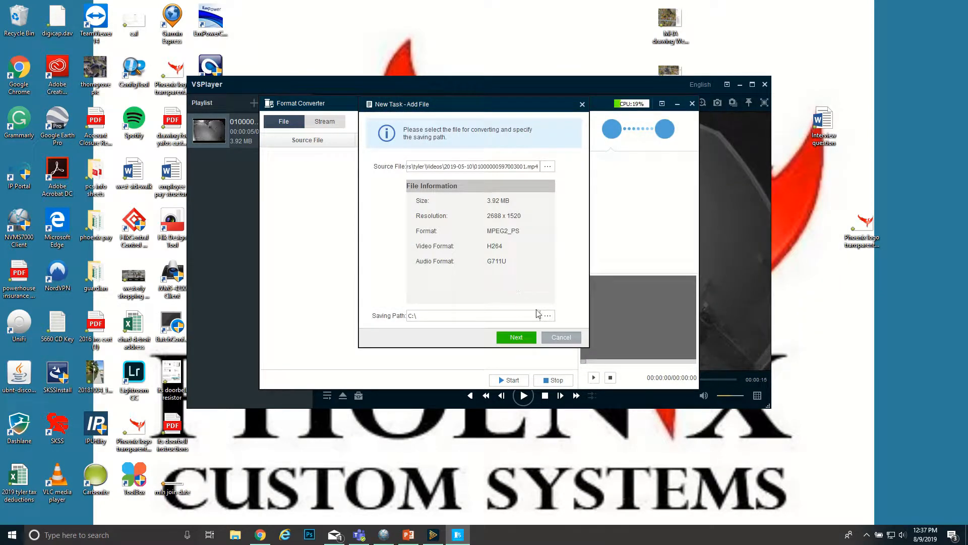
left_click(547, 314)
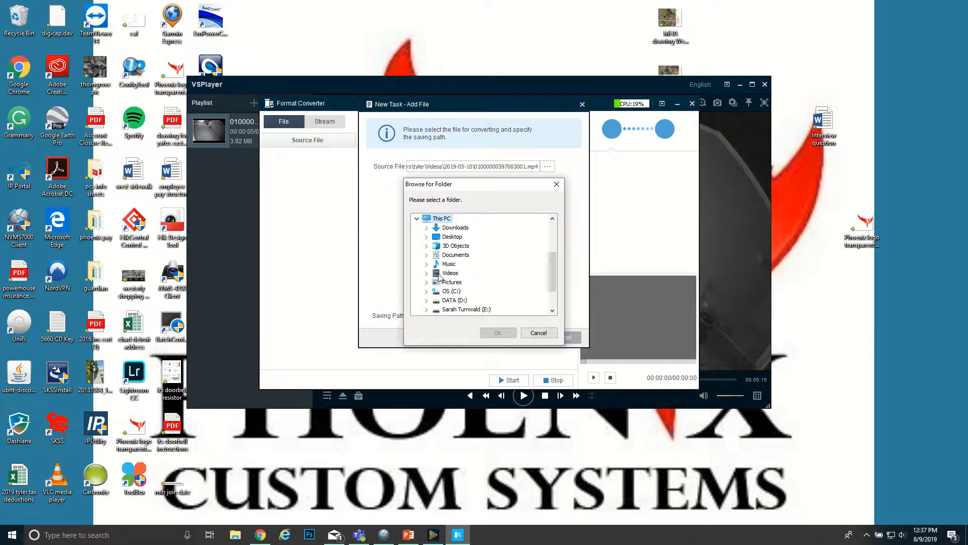
left_click(450, 273)
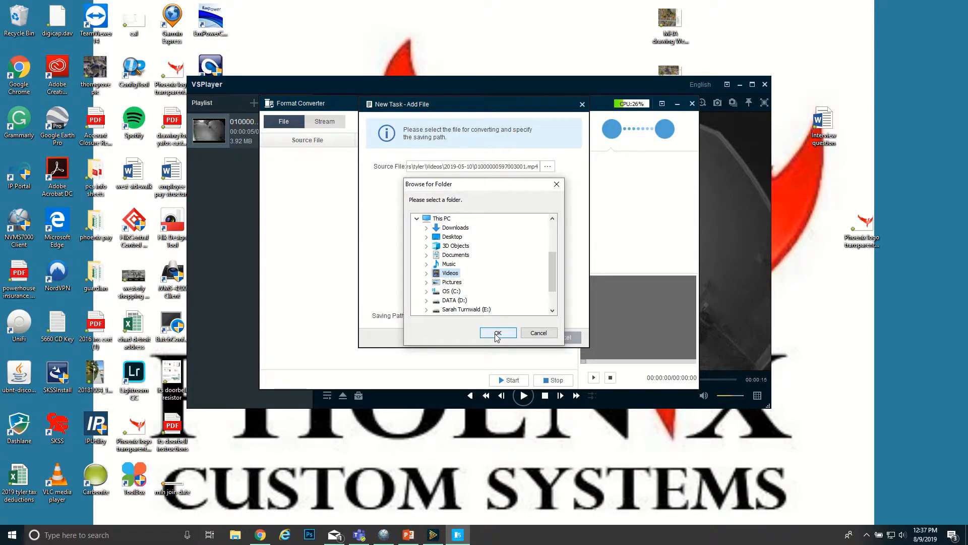
left_click(498, 333)
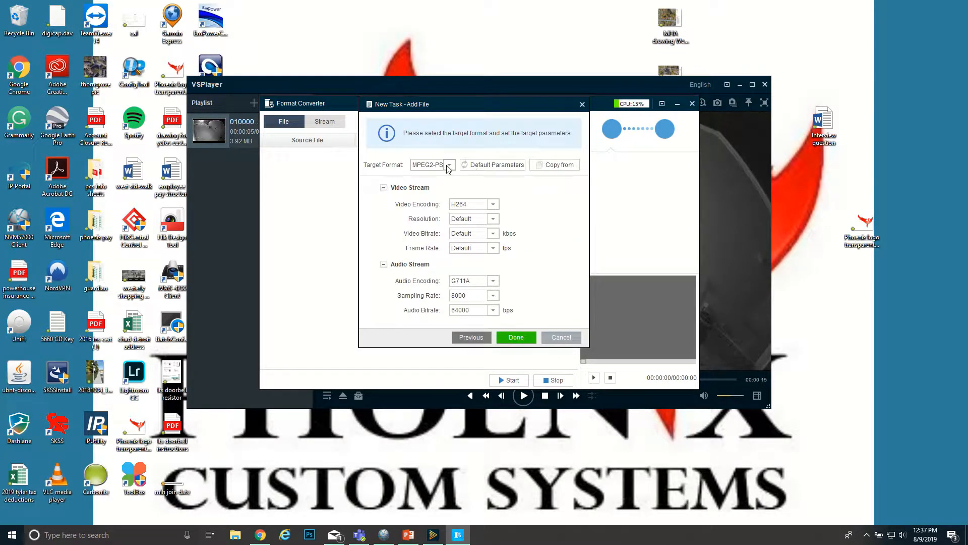
Step: Set the target format to AVI and start converting the queued clip
left_click(448, 164)
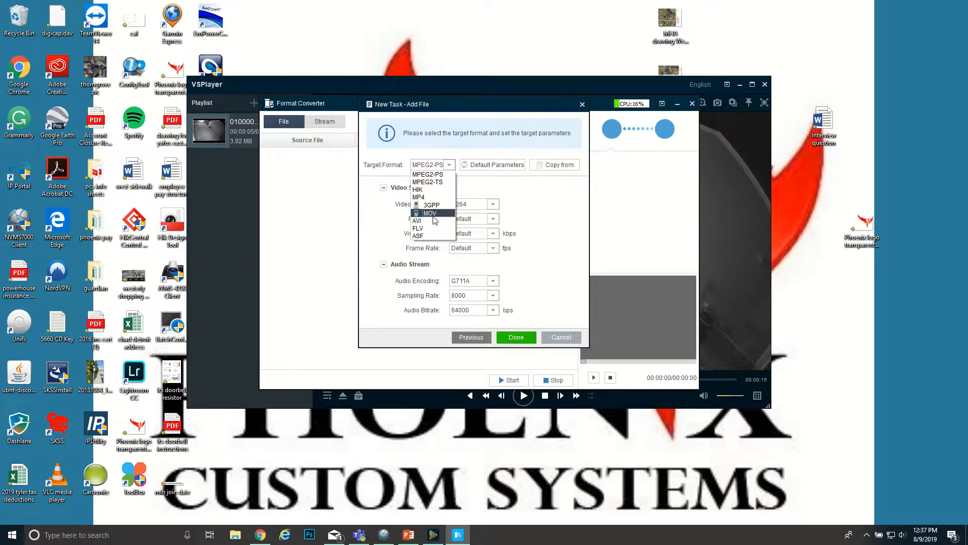
mouse_move(431, 220)
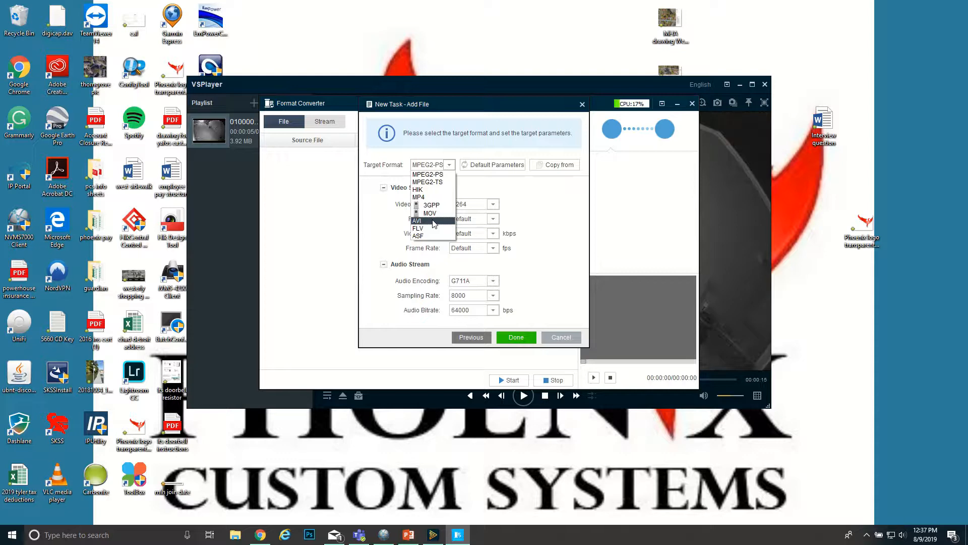
left_click(416, 220)
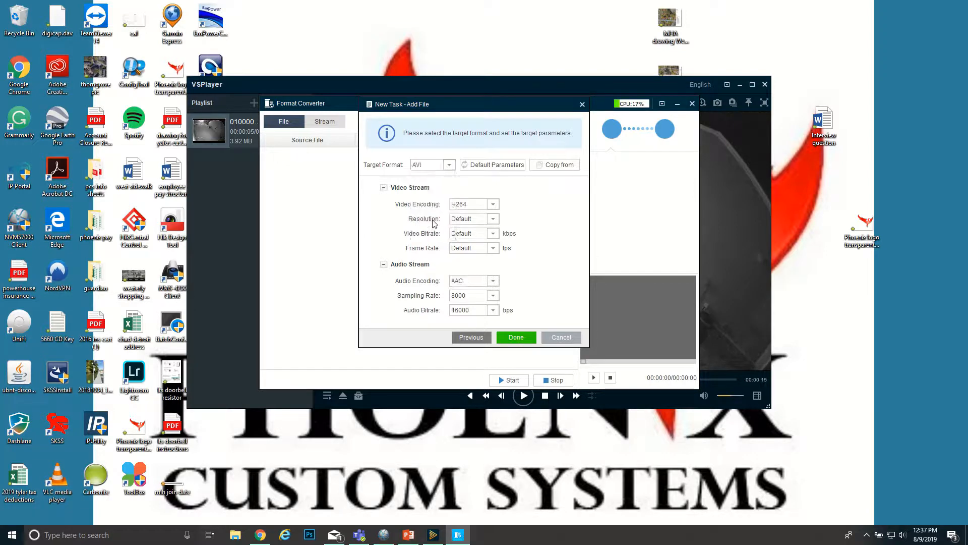
left_click(515, 337)
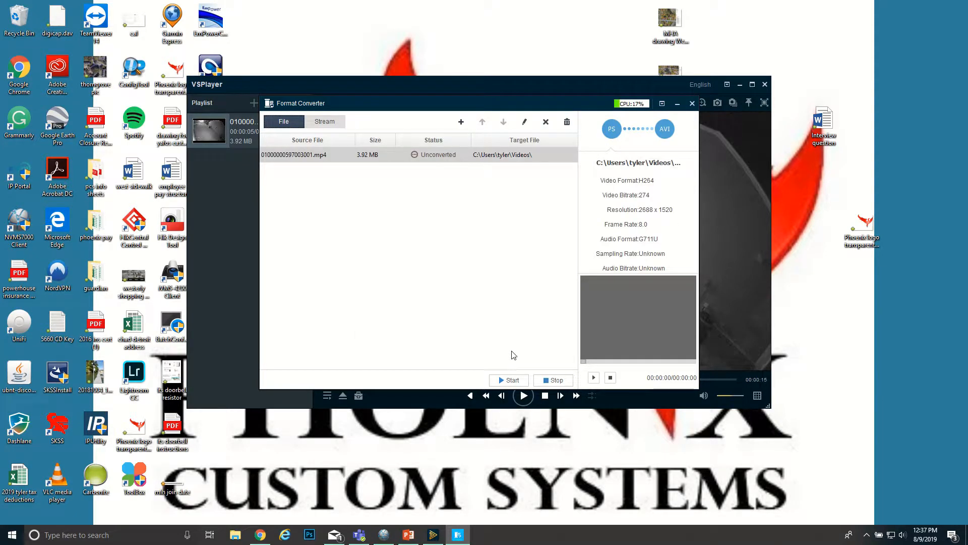
left_click(508, 379)
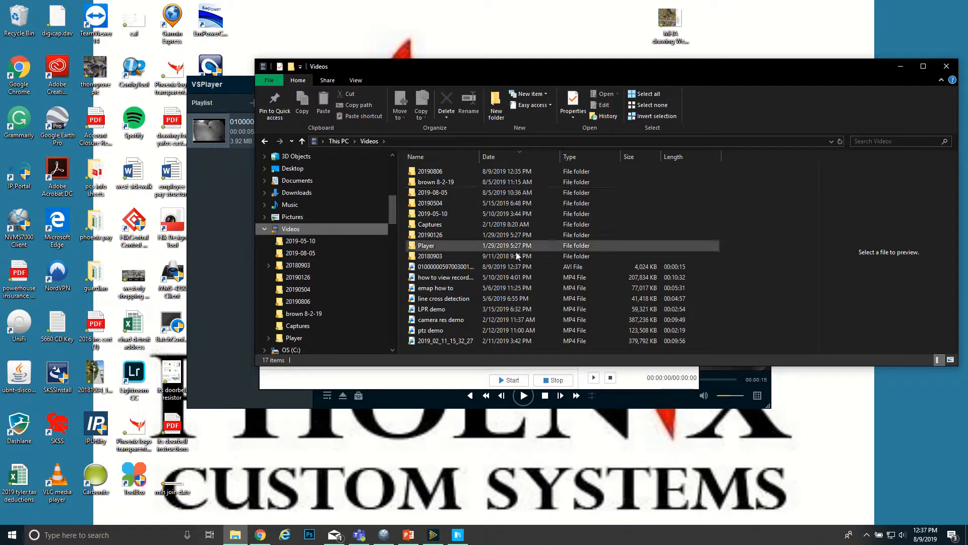
Step: Open the newly converted AVI clip from the Videos folder
left_click(458, 266)
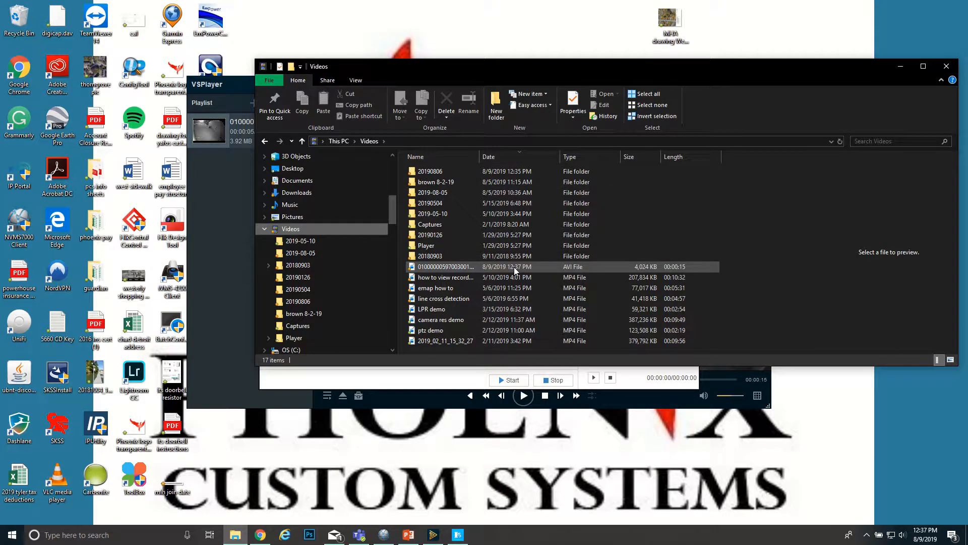
double_click(446, 266)
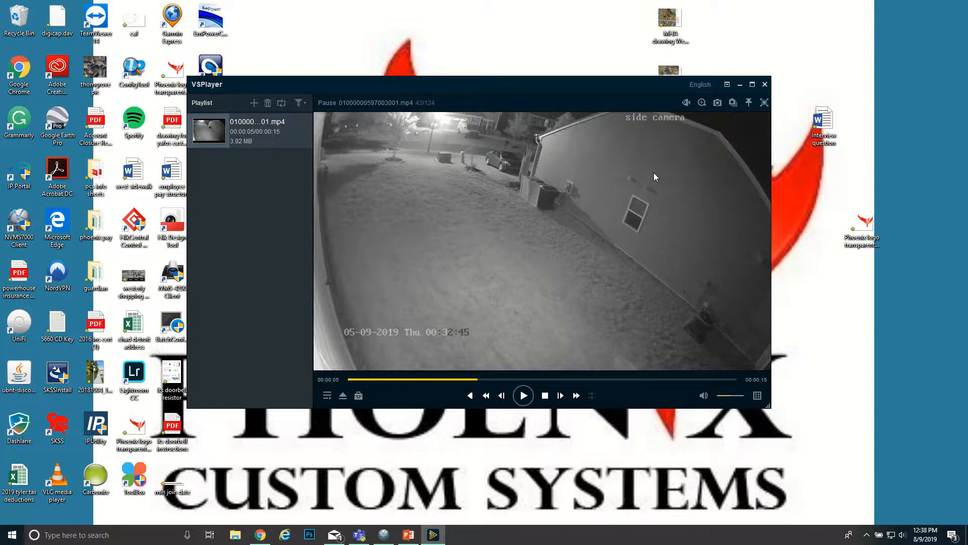
mouse_move(722, 113)
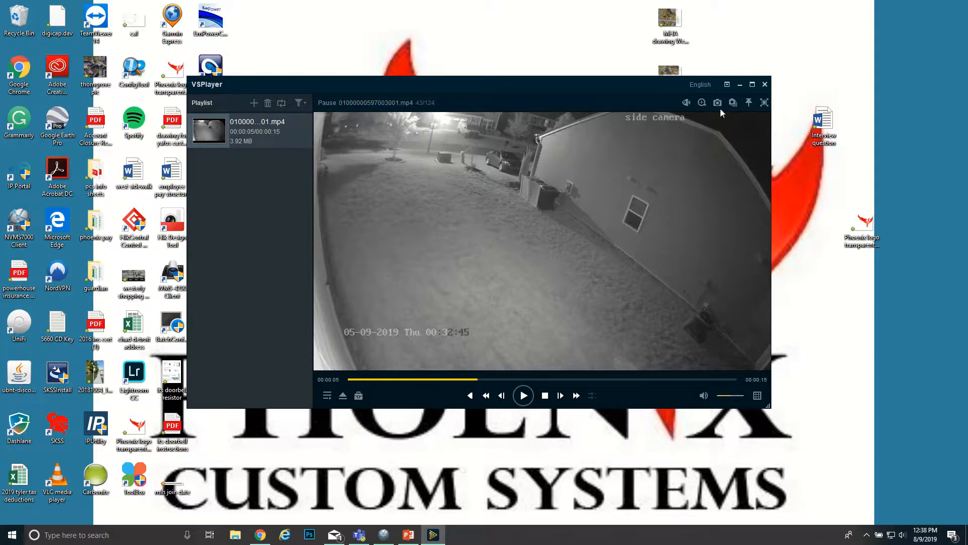
Step: Tick recording 39 in the side camera's Video File Downloading list, then close the list
left_click(765, 85)
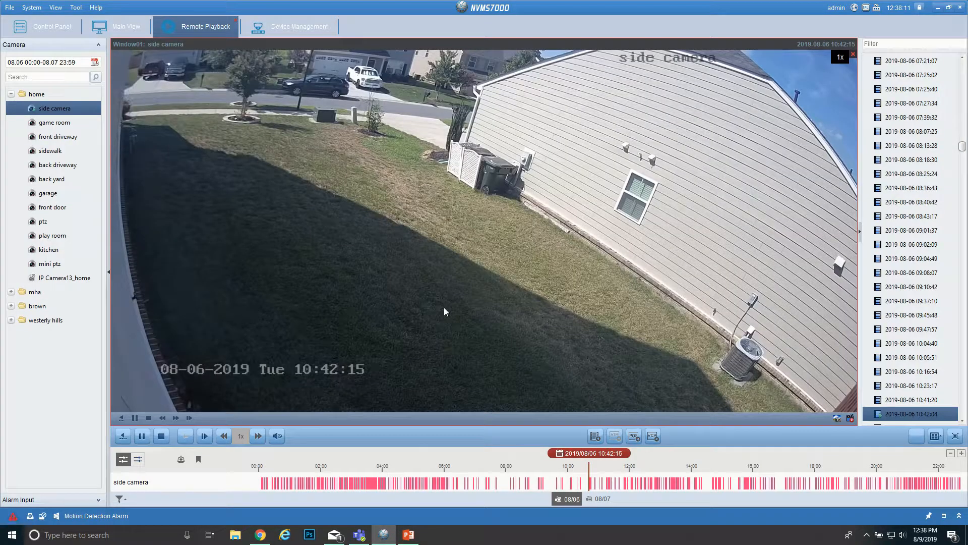
right_click(445, 310)
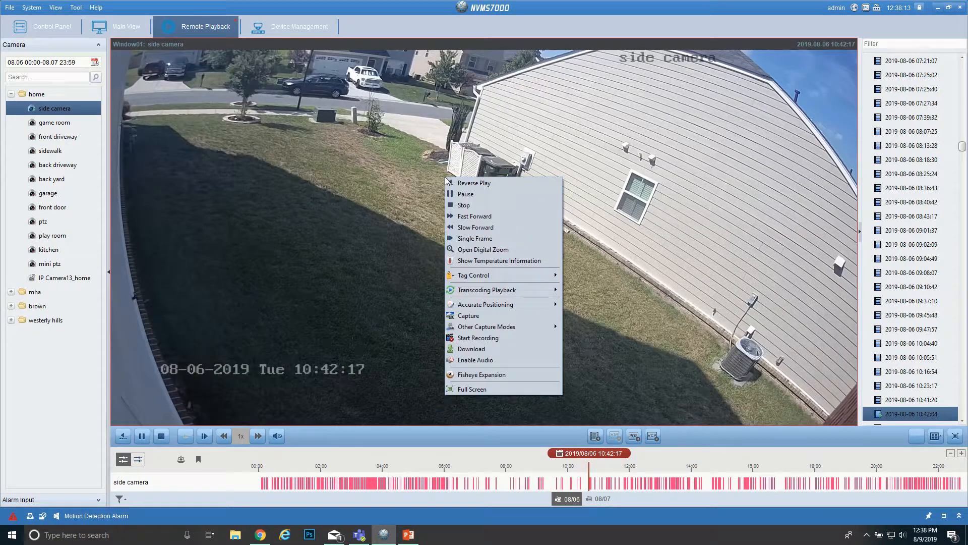
mouse_move(487, 327)
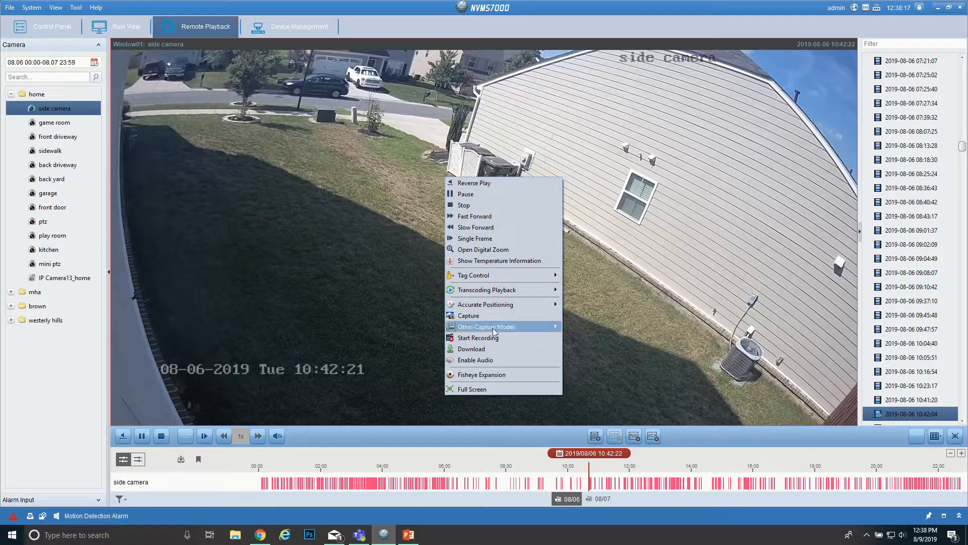
left_click(471, 348)
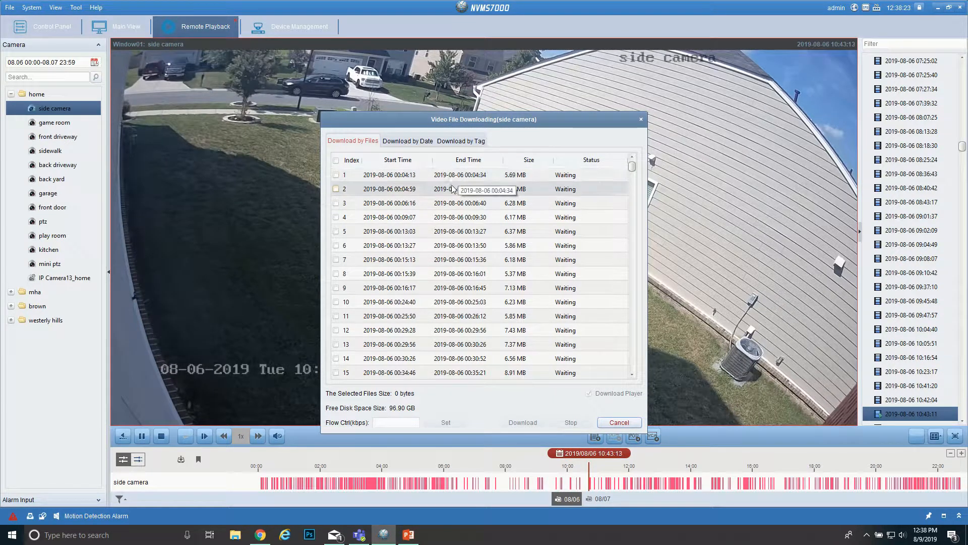
scroll("down", 3)
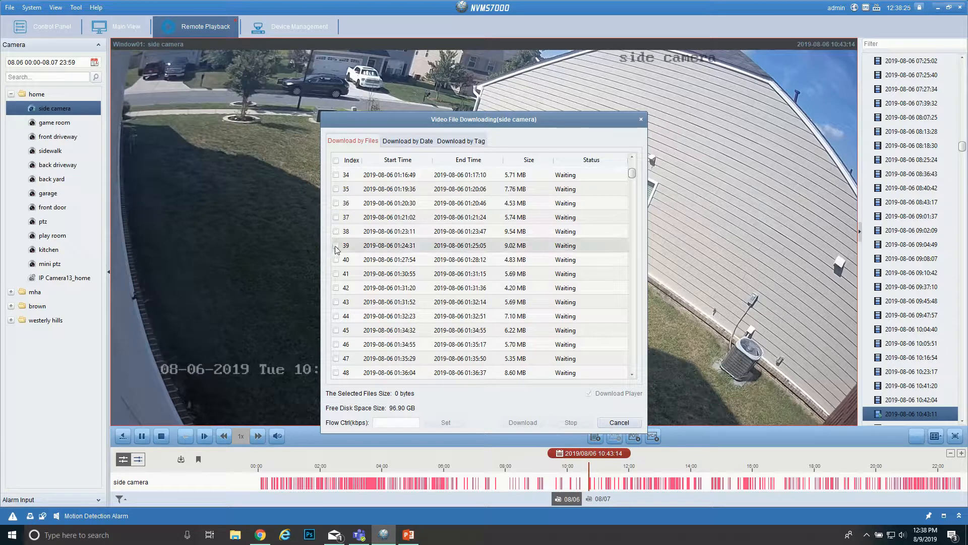
left_click(336, 245)
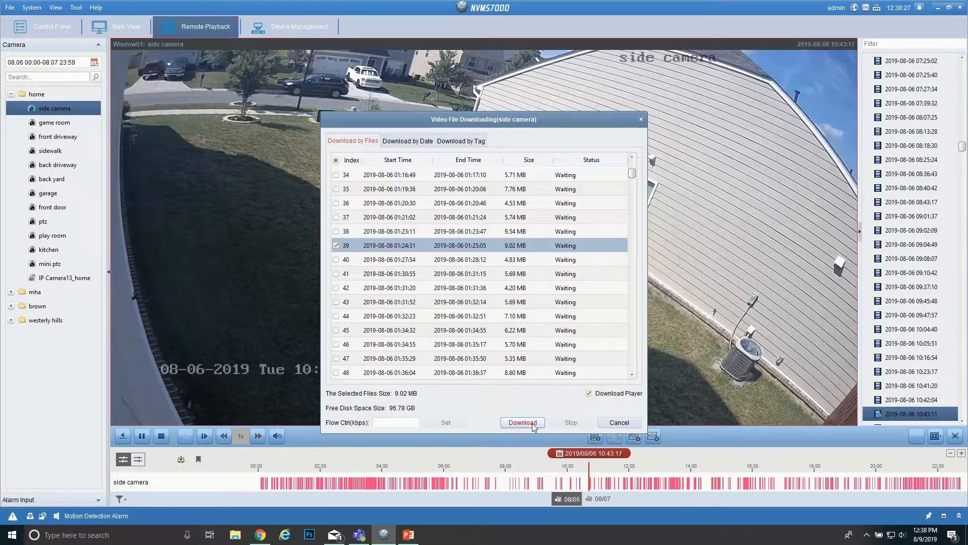
mouse_move(537, 427)
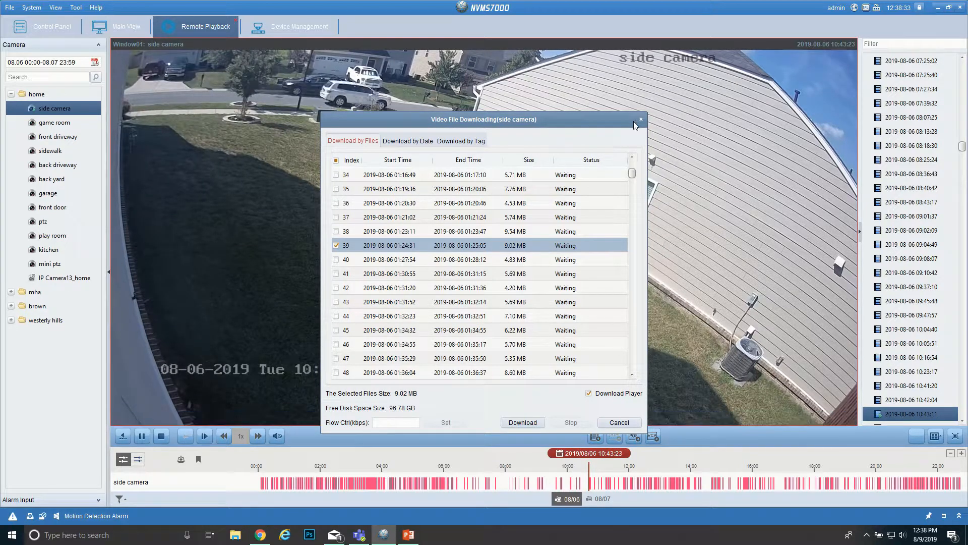
left_click(642, 120)
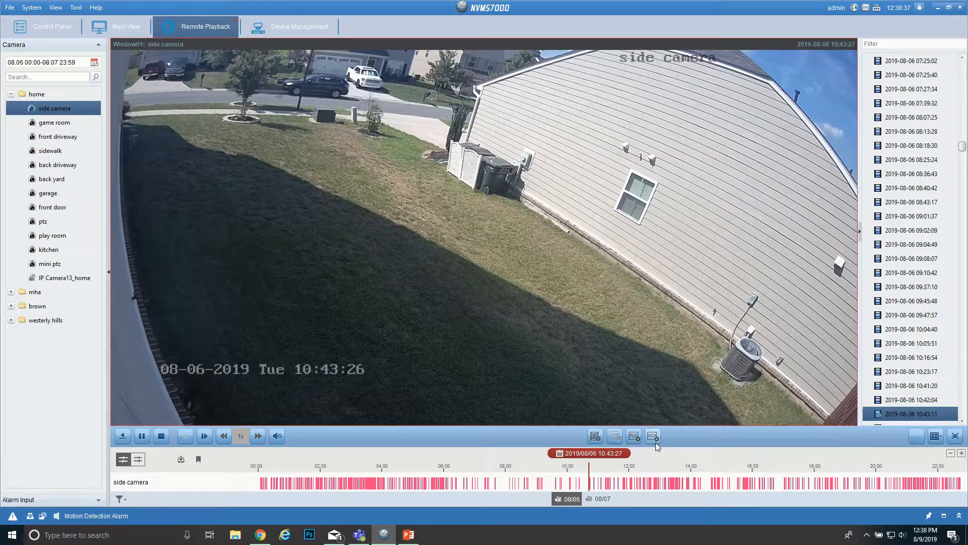
Step: Run a motion-detection search on the side camera within a region drawn over the house corner and bins
left_click(653, 436)
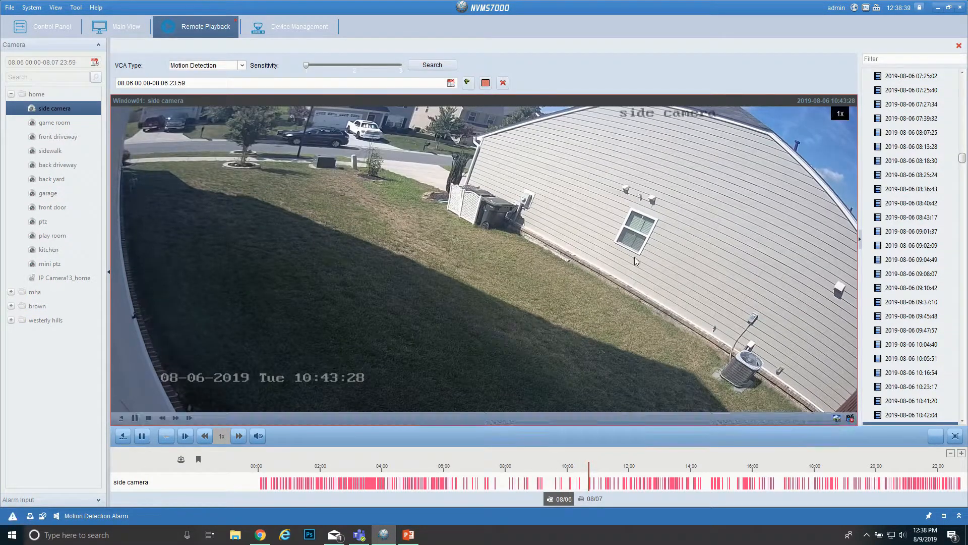
mouse_move(411, 170)
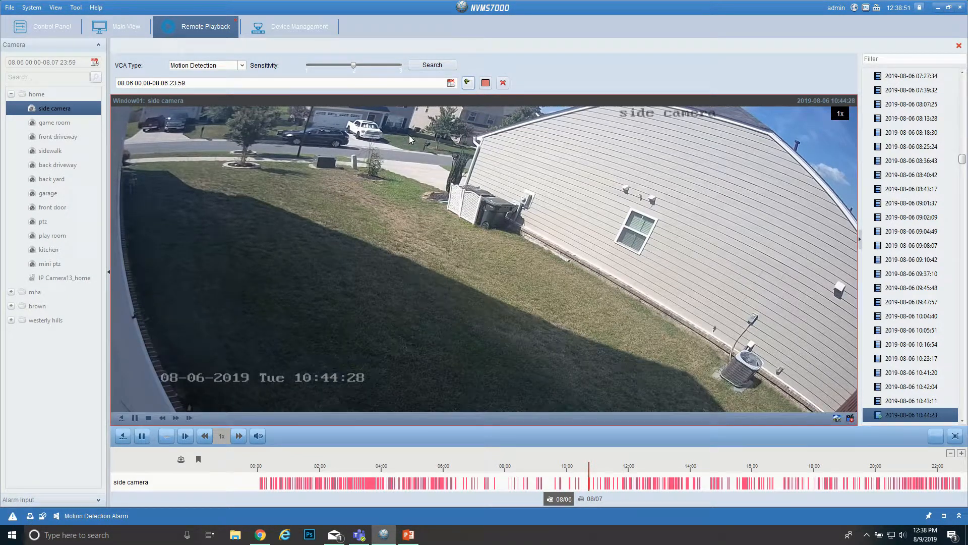
left_click_drag(409, 156, 554, 247)
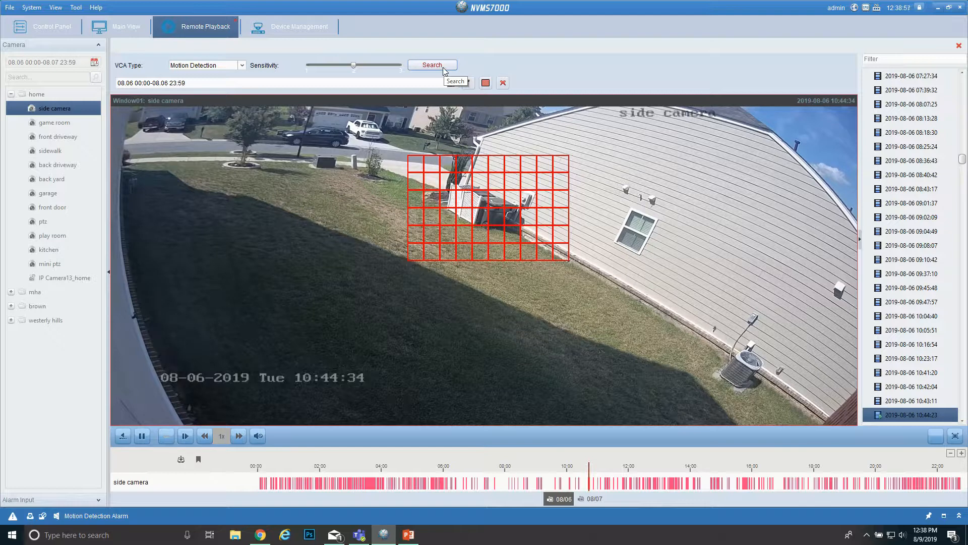
left_click(431, 65)
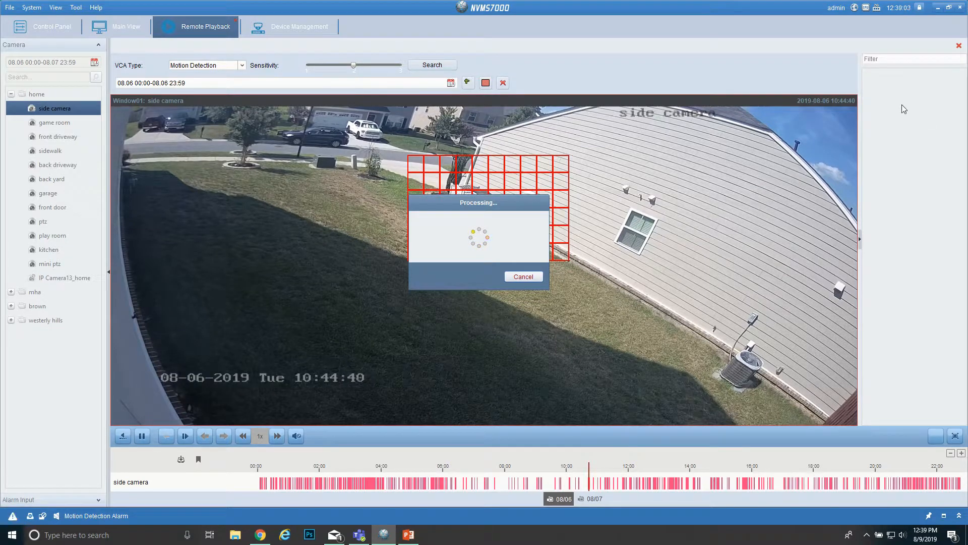
left_click(431, 65)
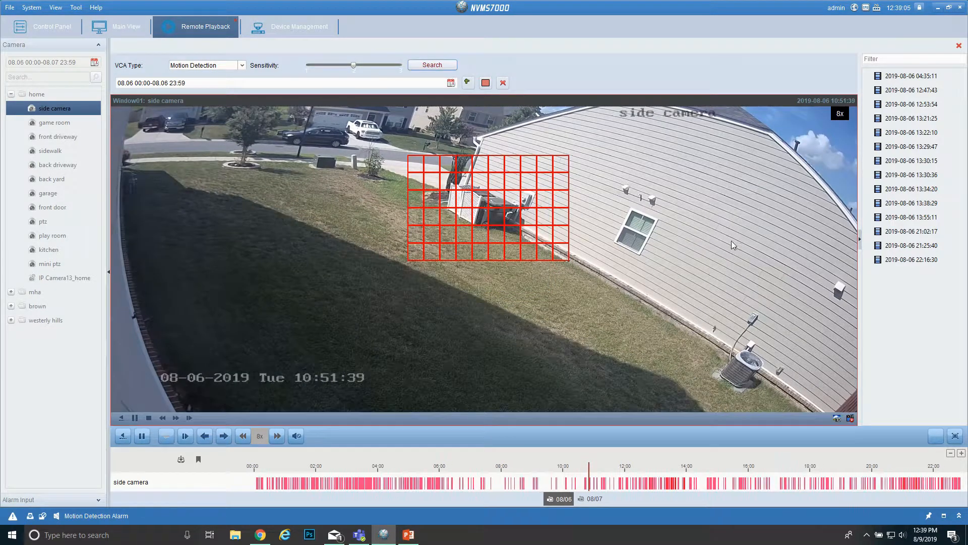